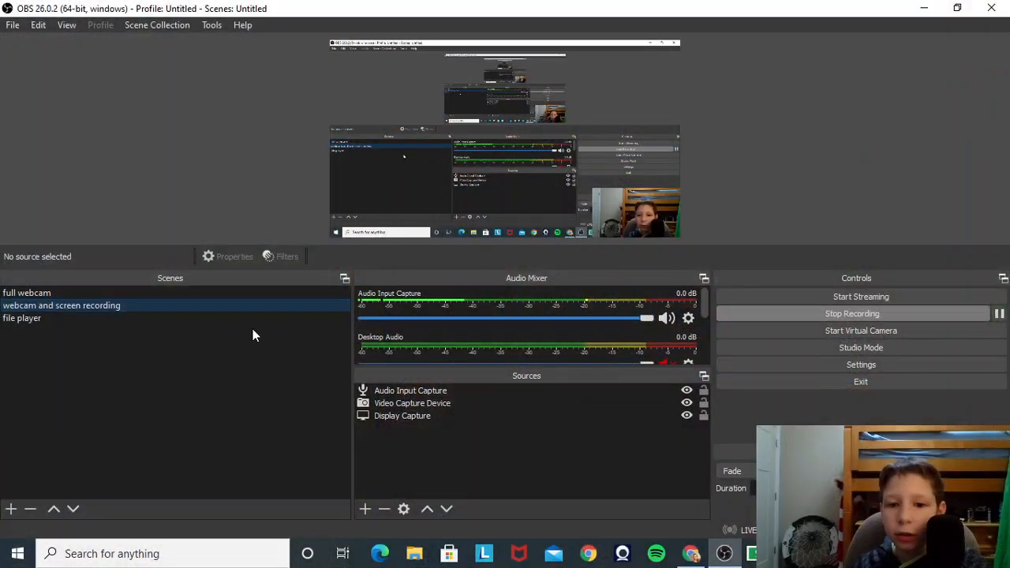
left_click(412, 402)
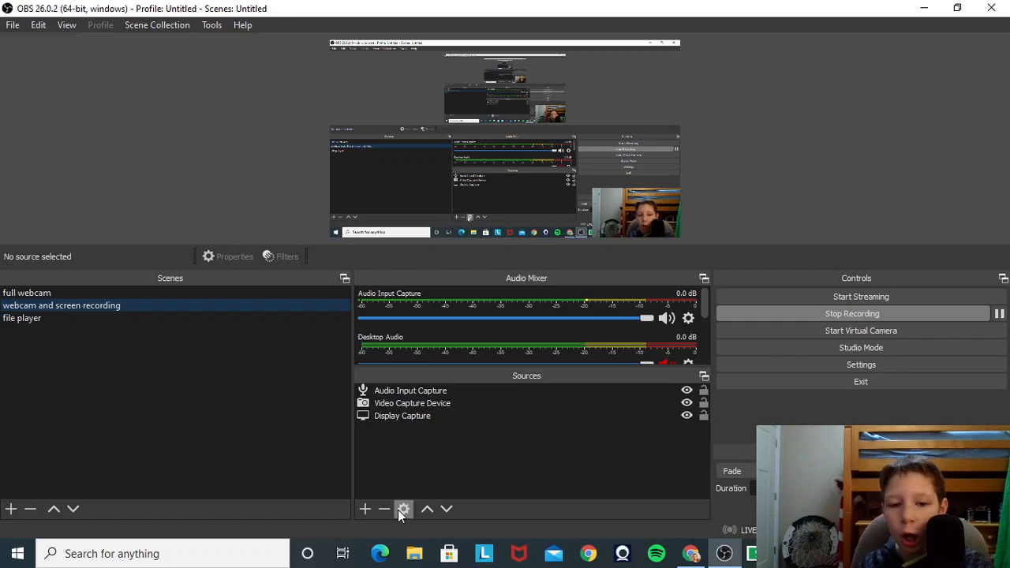
mouse_move(404, 508)
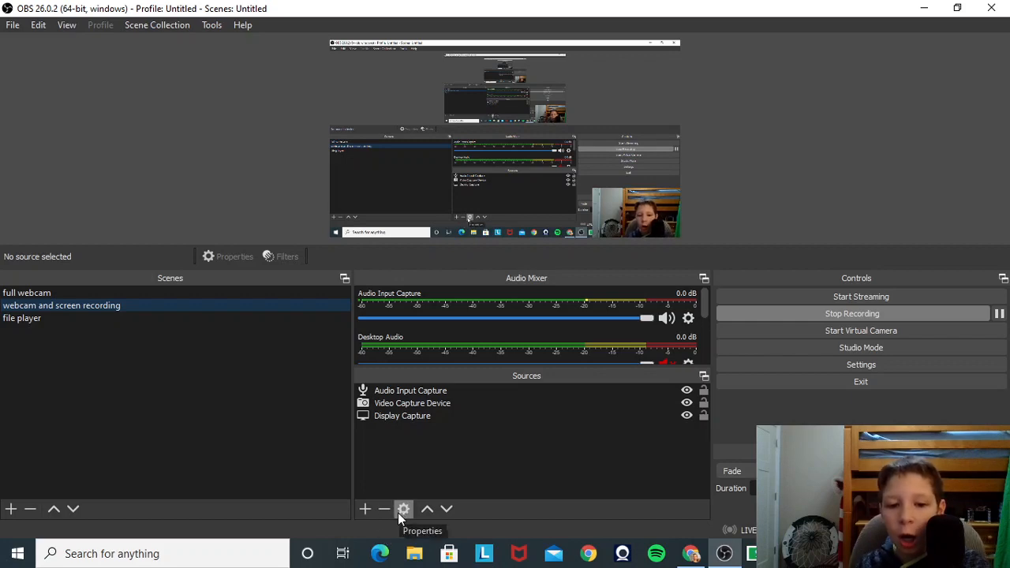